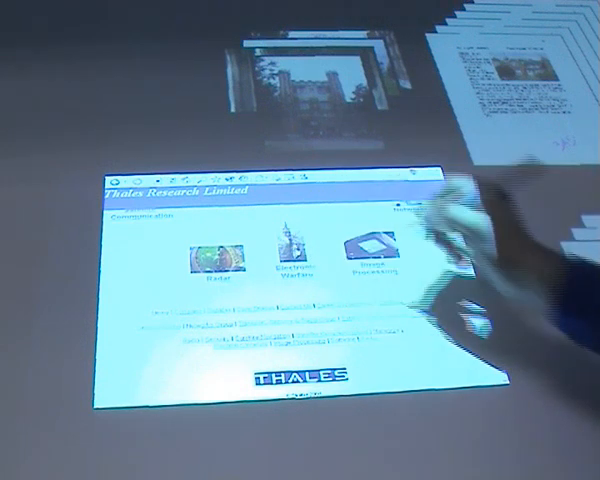
- Open the Electronic Warfare page from the Thales Research Limited home page
{"action": "left_click", "coordinate": [289, 247]}
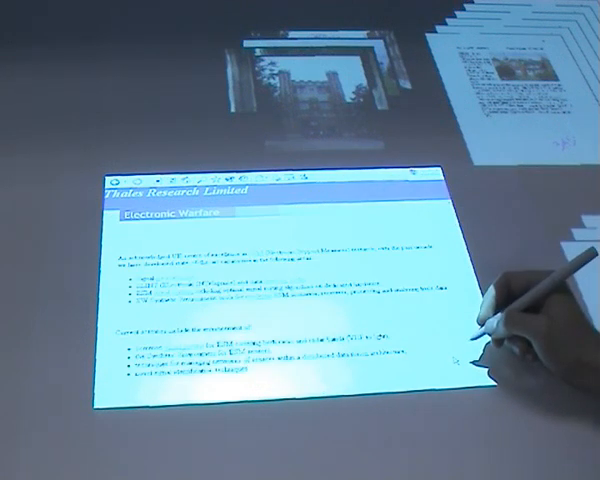